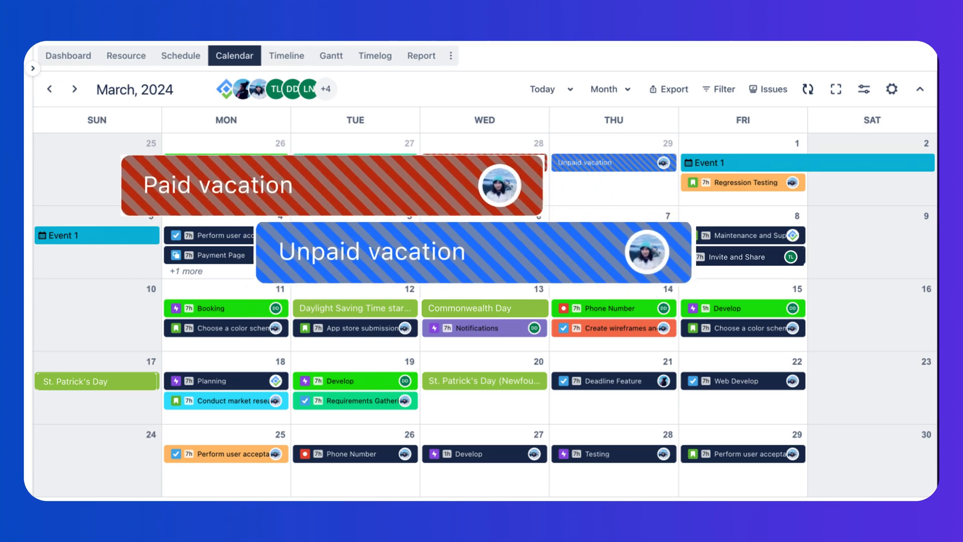
Switch the calendar from day view to Week, then to Month view for March 2024.
click(609, 90)
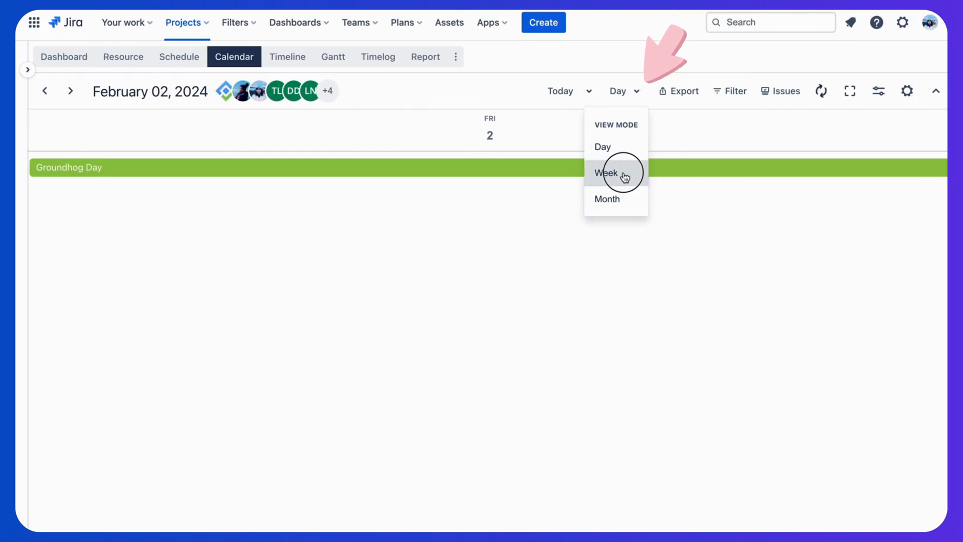
click(606, 172)
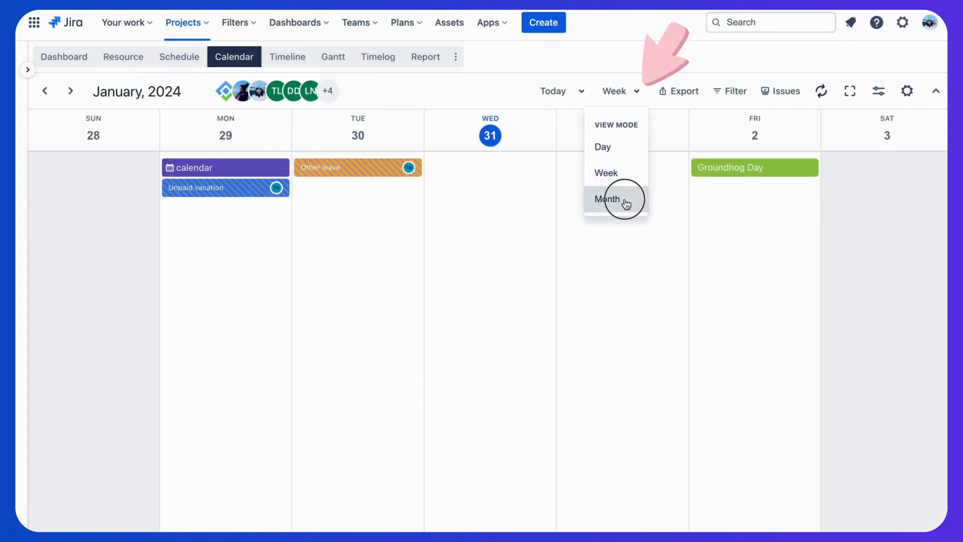
click(608, 199)
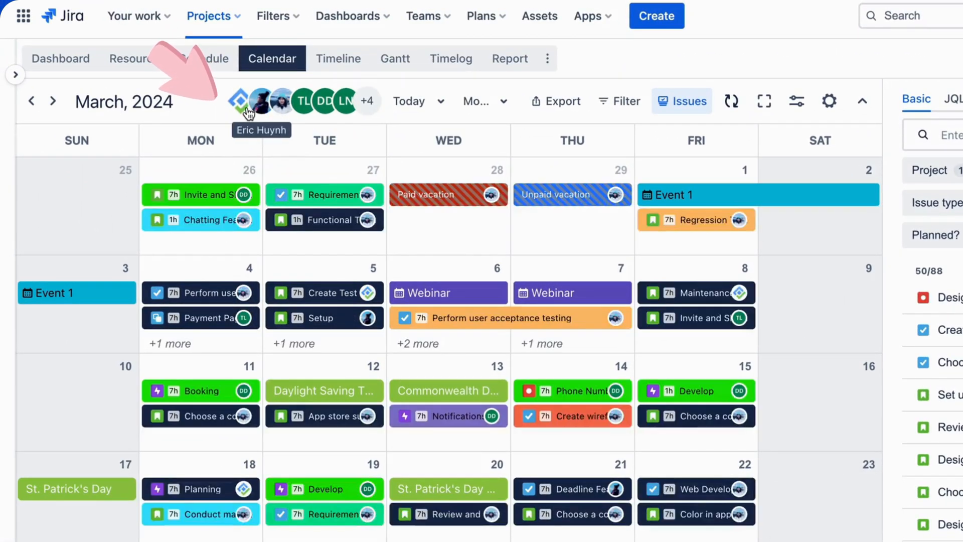
Turn on the 'to do' quick filter over the March 2024 calendar.
click(618, 101)
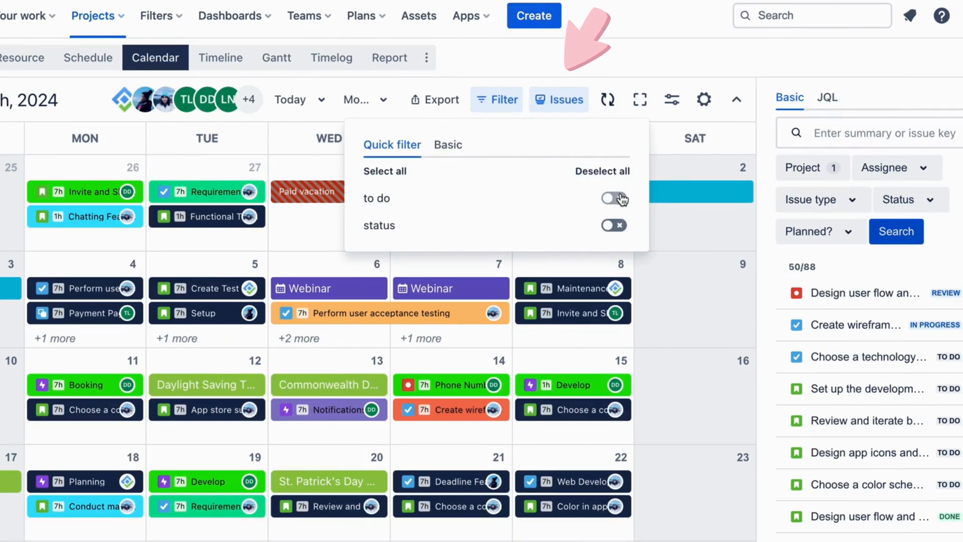
click(447, 144)
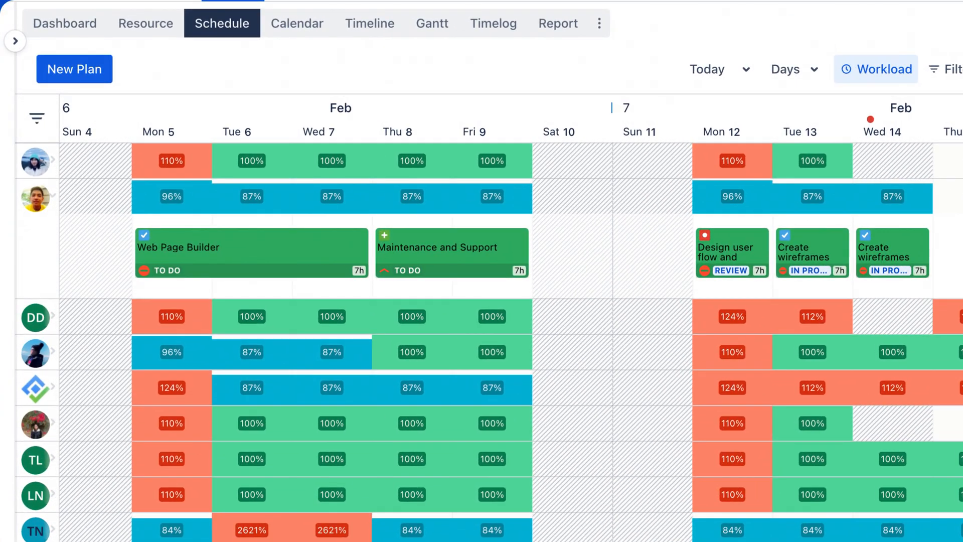
click(431, 23)
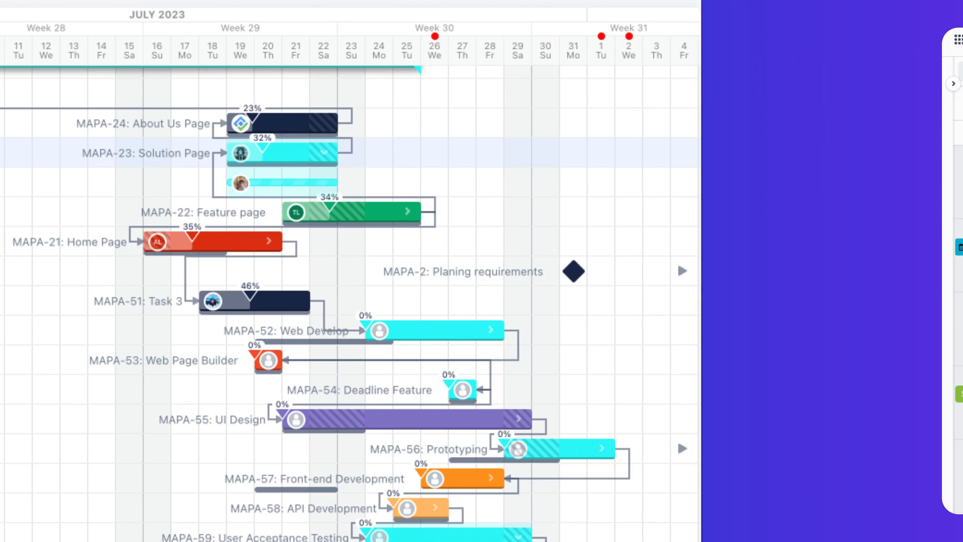
click(258, 72)
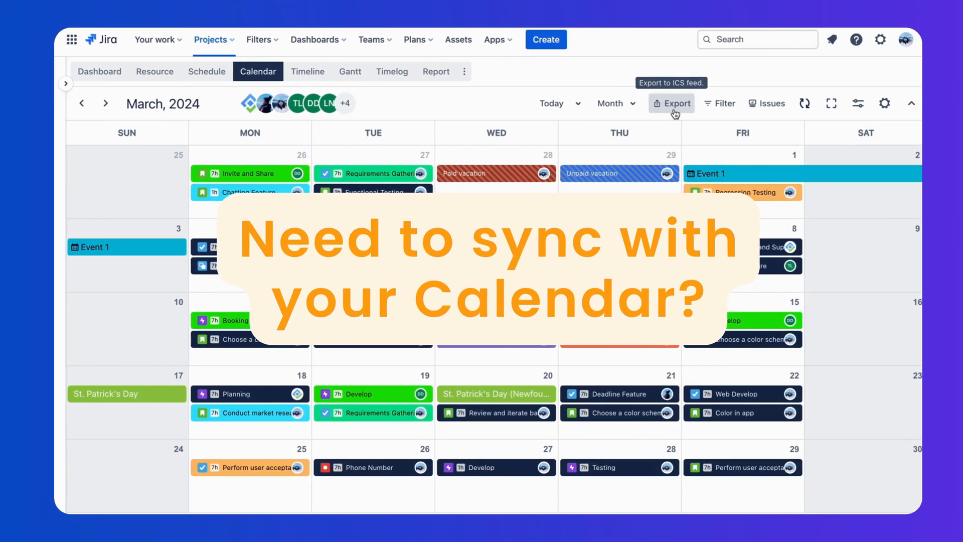
Review the ICS feed export with date range 2024-02-25 to 2024-03-30.
click(672, 103)
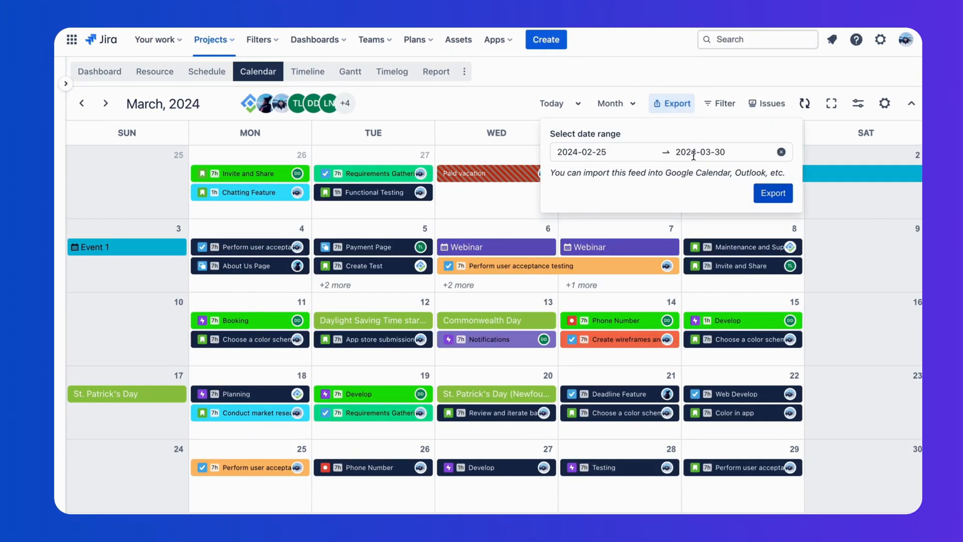
click(773, 193)
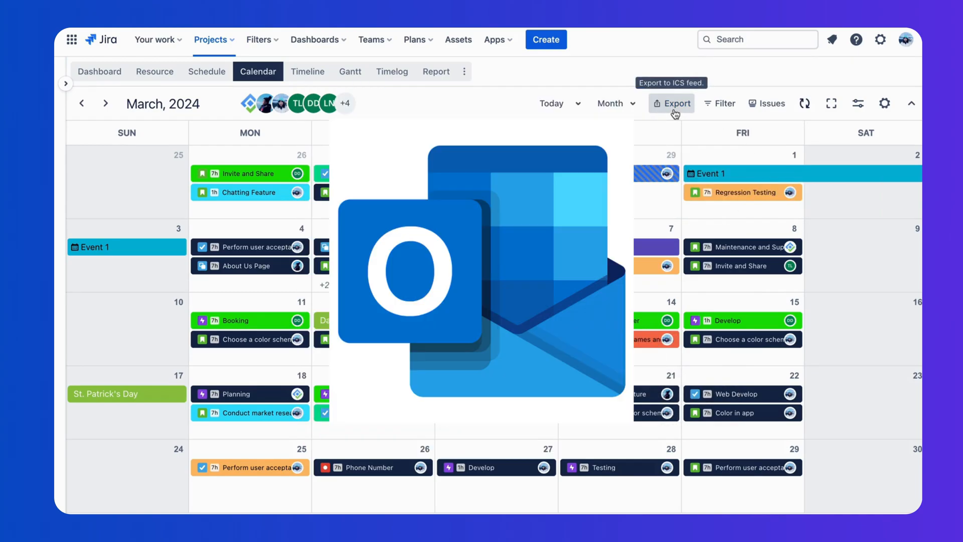
click(672, 103)
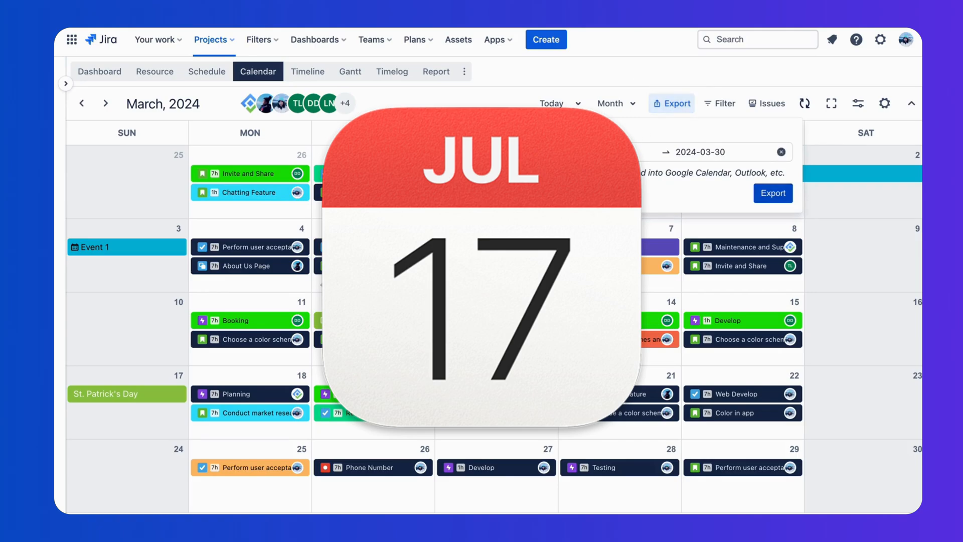